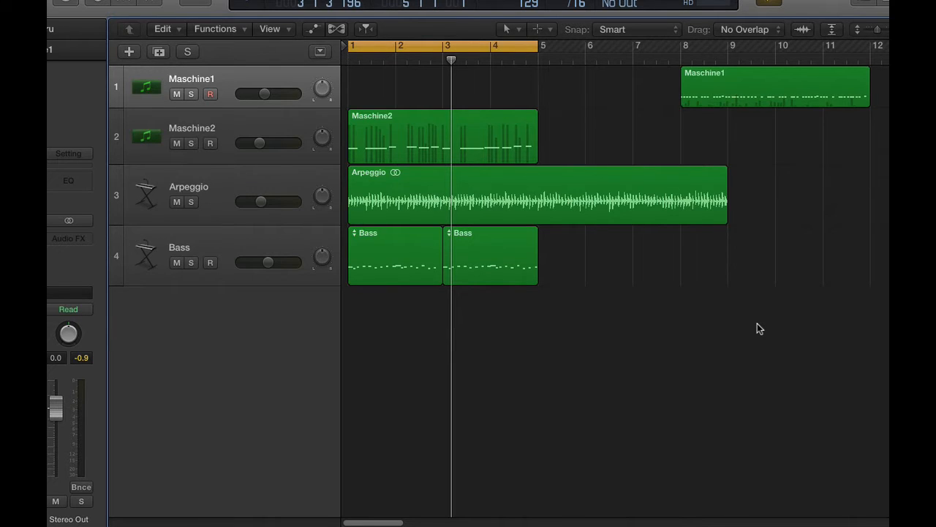
{"action": "mouse_move", "coordinate": [477, 215]}
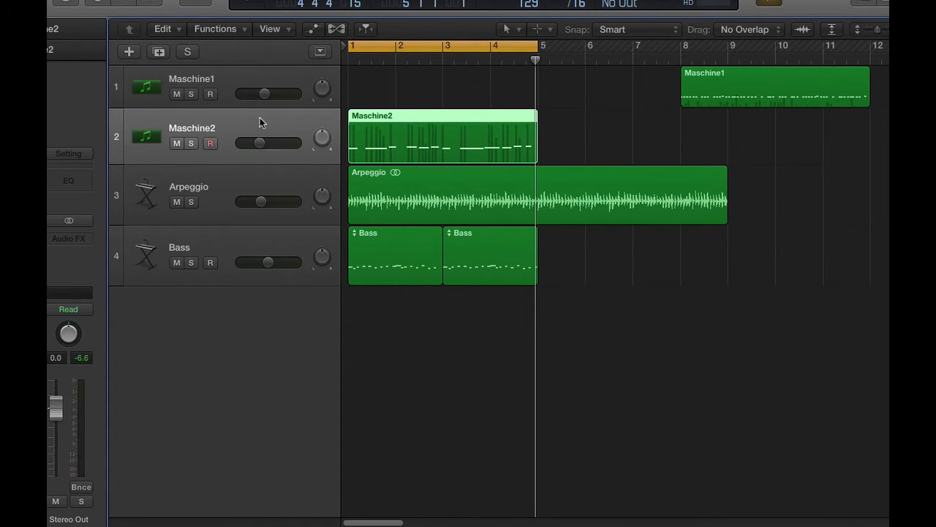
{"action": "mouse_move", "coordinate": [278, 123]}
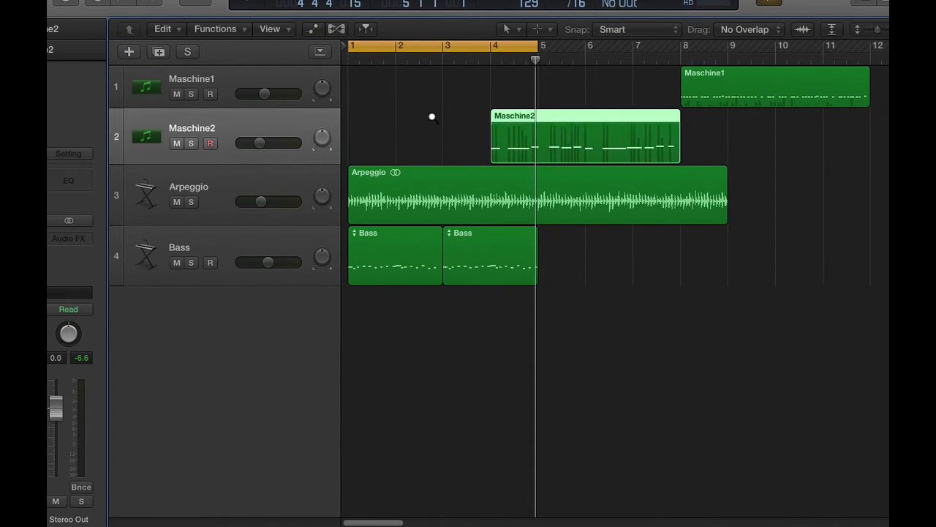
Move the Maschine2 region so it starts at bar 4.
{"action": "left_click_drag", "start_coordinate": [585, 136], "coordinate": [632, 136]}
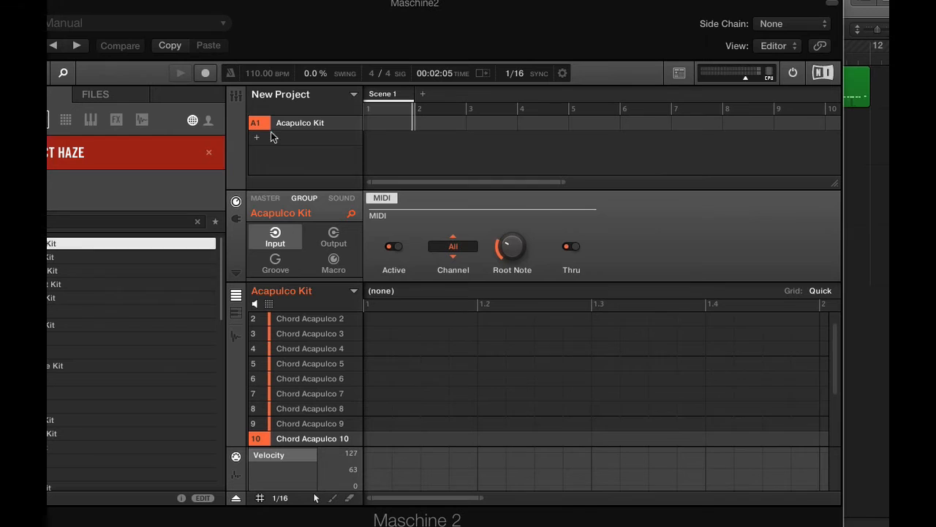
{"action": "right_click", "coordinate": [298, 123]}
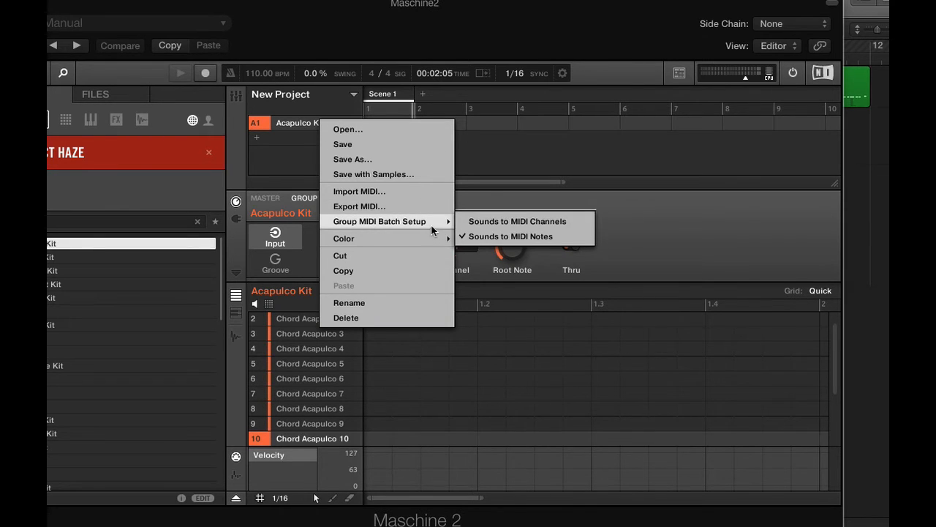
{"action": "mouse_move", "coordinate": [649, 246]}
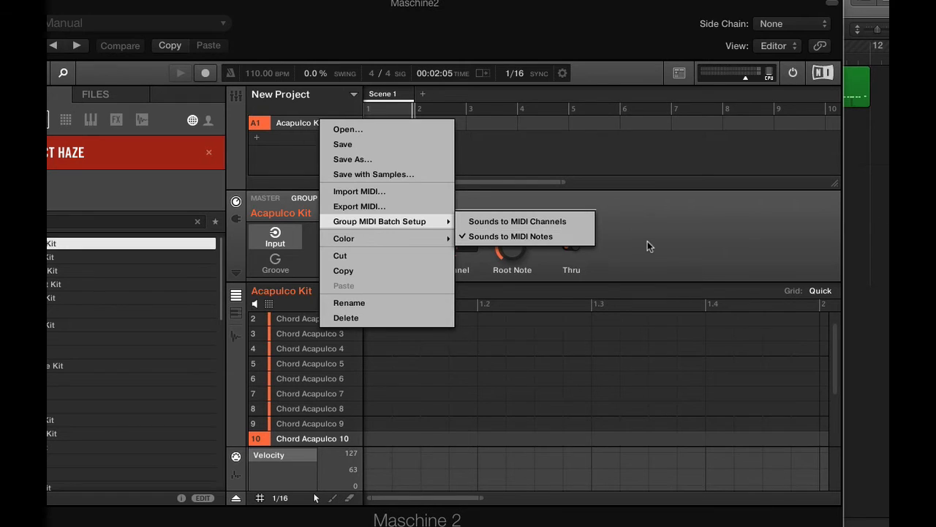
{"action": "left_click", "coordinate": [382, 198]}
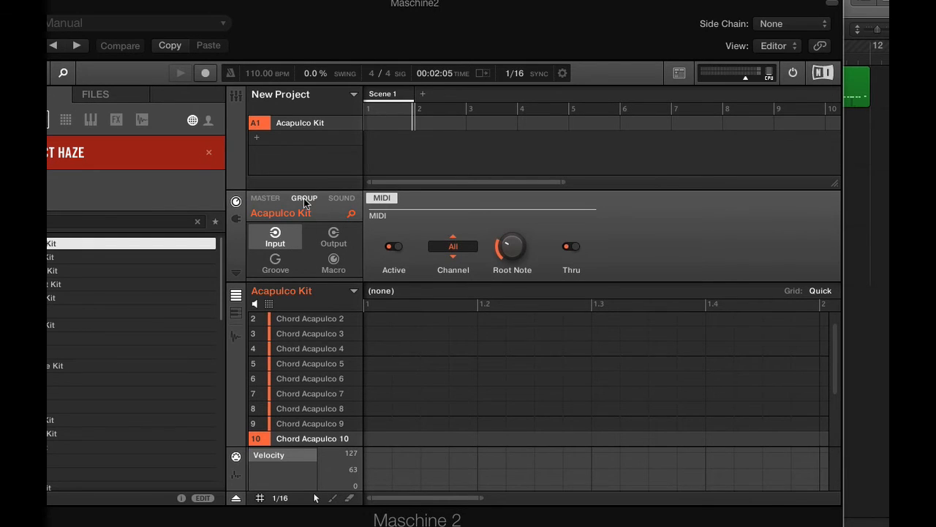
{"action": "mouse_move", "coordinate": [394, 235]}
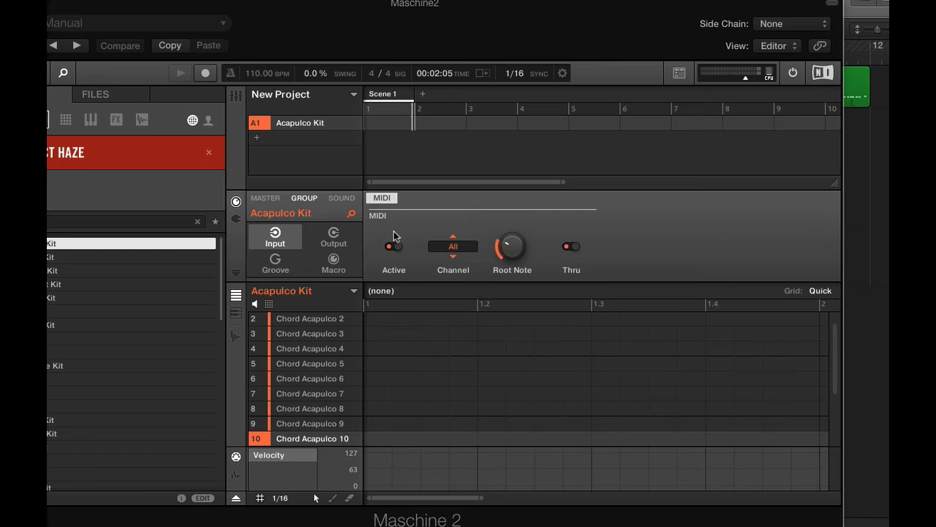
{"action": "mouse_move", "coordinate": [387, 232]}
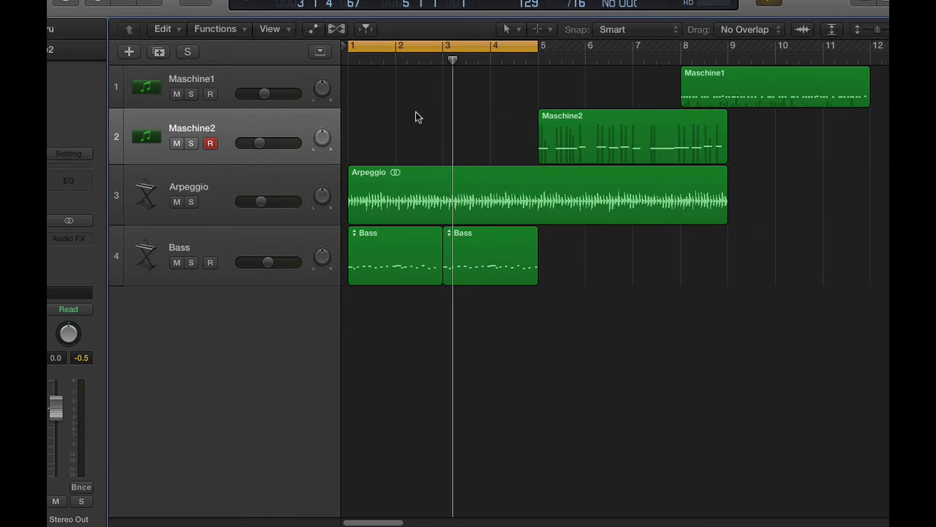
Move the Maschine2 region back to start at bar 1.
{"action": "left_click", "coordinate": [632, 136]}
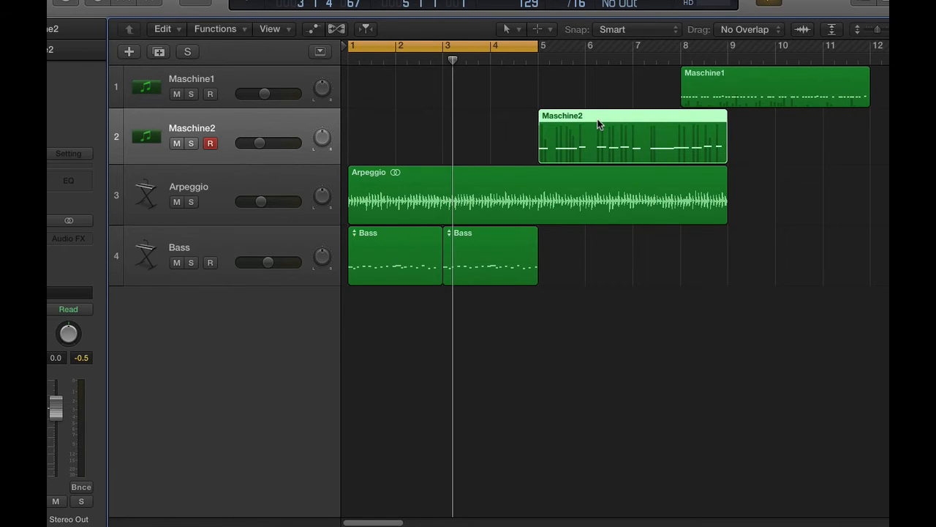
{"action": "left_click_drag", "start_coordinate": [632, 135], "coordinate": [445, 135]}
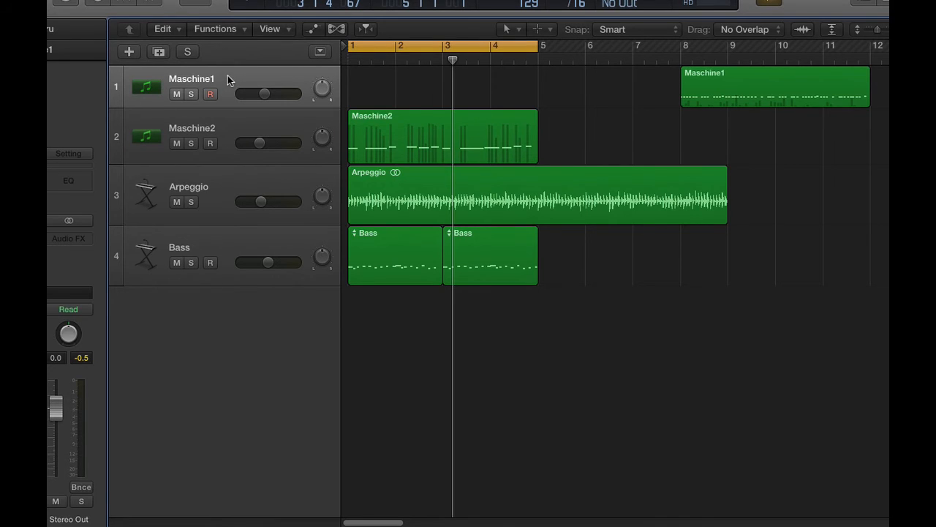
{"action": "mouse_move", "coordinate": [228, 80]}
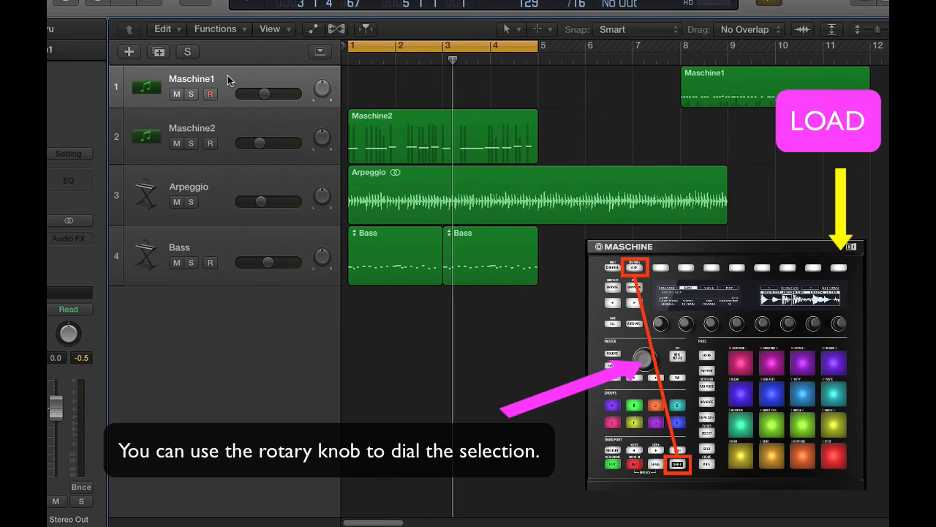
Select the Maschine1 track as the recording target.
{"action": "left_click", "coordinate": [211, 94]}
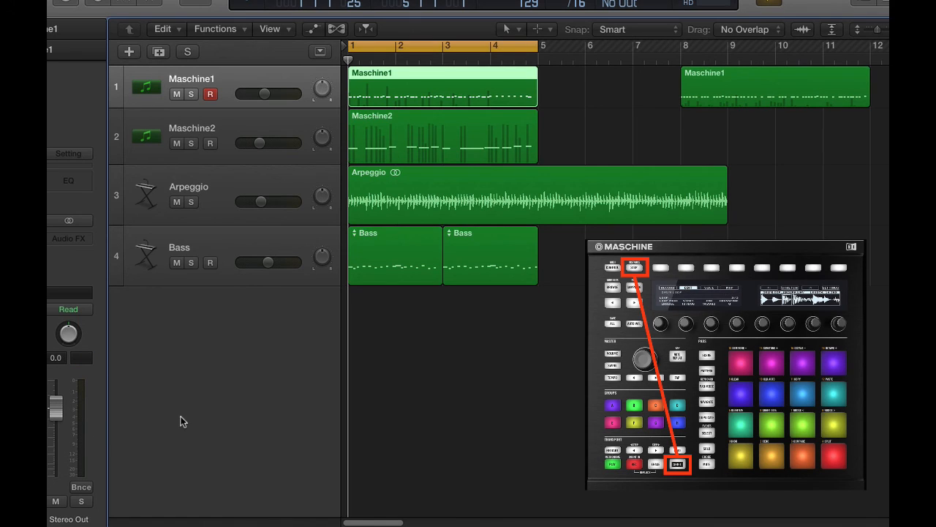
{"action": "mouse_move", "coordinate": [193, 402]}
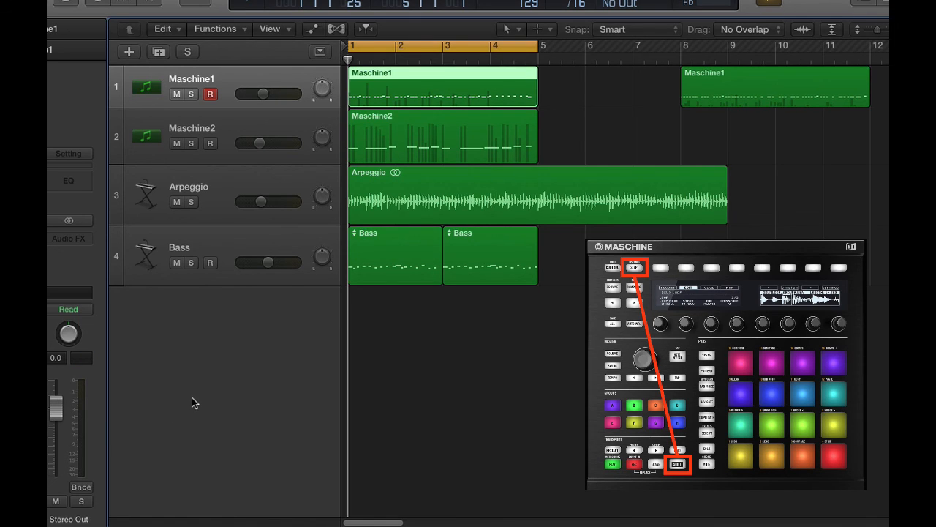